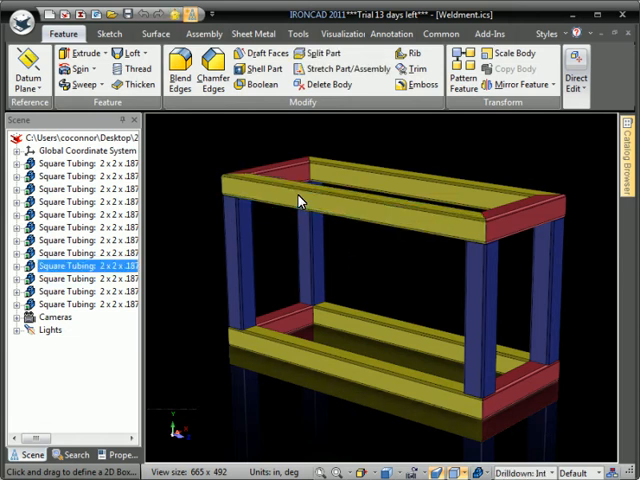
- Inspect the top tube's size dimensions and end taper settings, closing without changes
{"action": "right_click", "coordinate": [298, 200]}
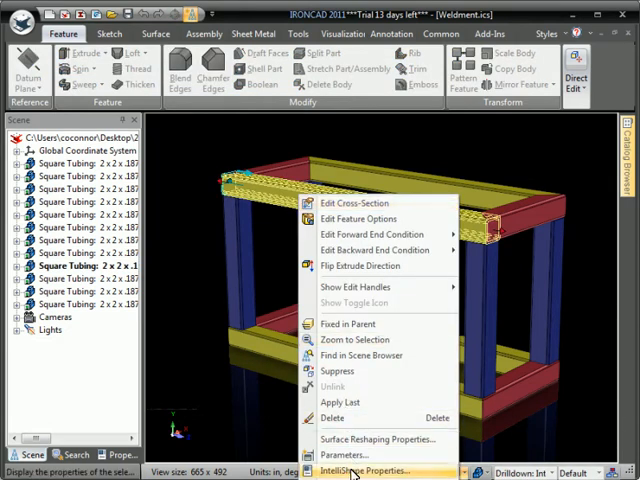
{"action": "left_click", "coordinate": [370, 470]}
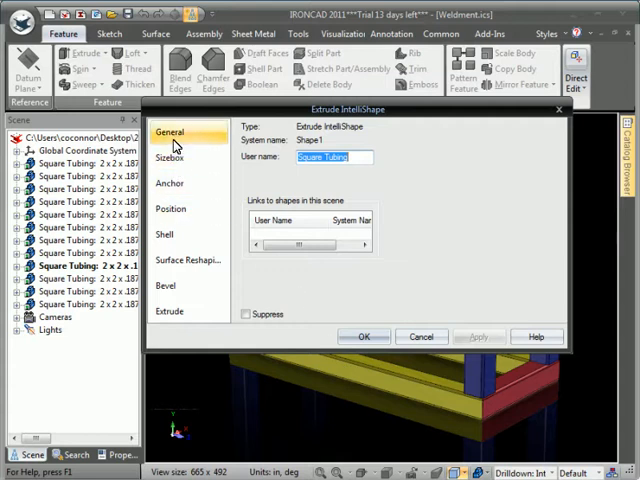
{"action": "left_click", "coordinate": [170, 157]}
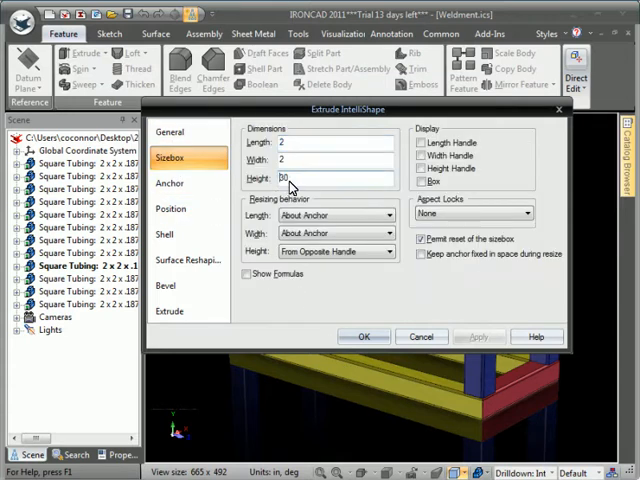
{"action": "left_click", "coordinate": [188, 261]}
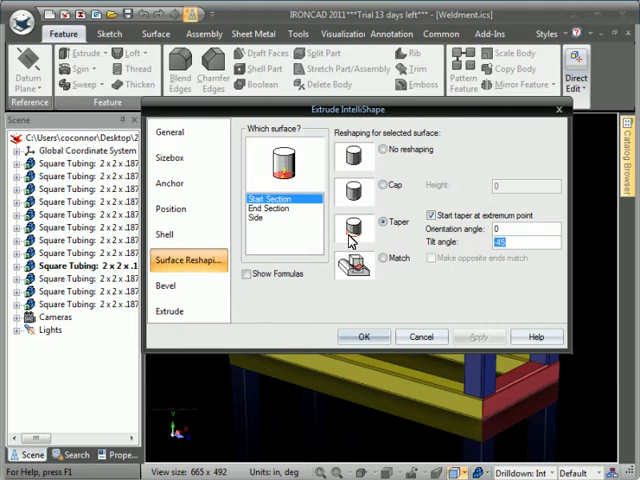
{"action": "left_click", "coordinate": [270, 207]}
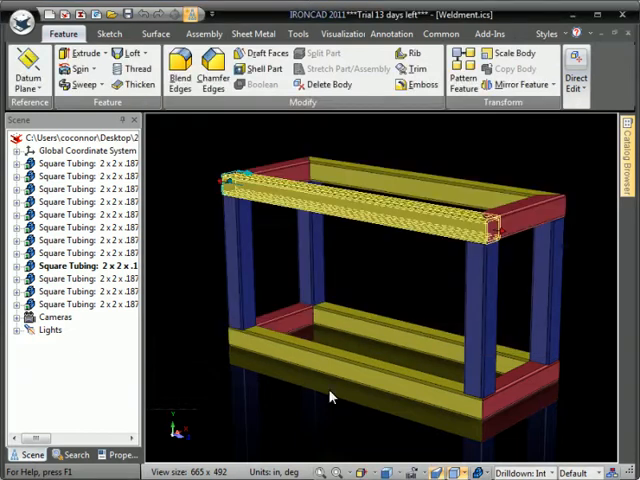
- Start a new drawing and place a shaded general view oriented from the 3D scene
{"action": "left_click", "coordinate": [85, 265]}
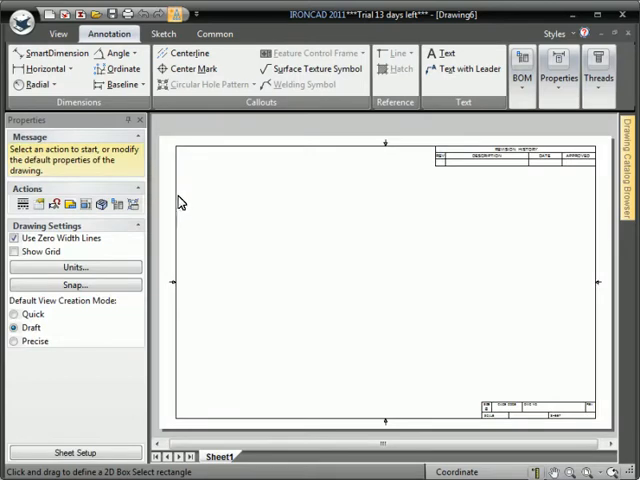
{"action": "left_click", "coordinate": [57, 33]}
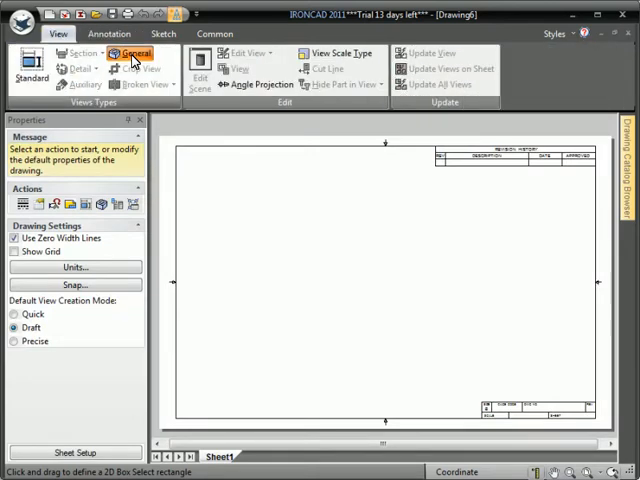
{"action": "left_click", "coordinate": [135, 53]}
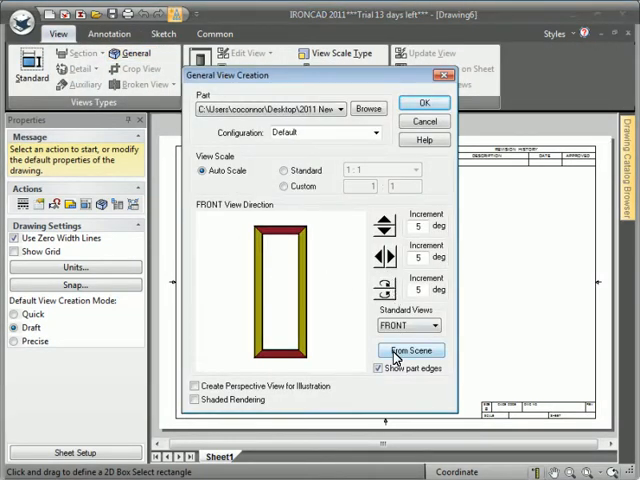
{"action": "left_click", "coordinate": [411, 350]}
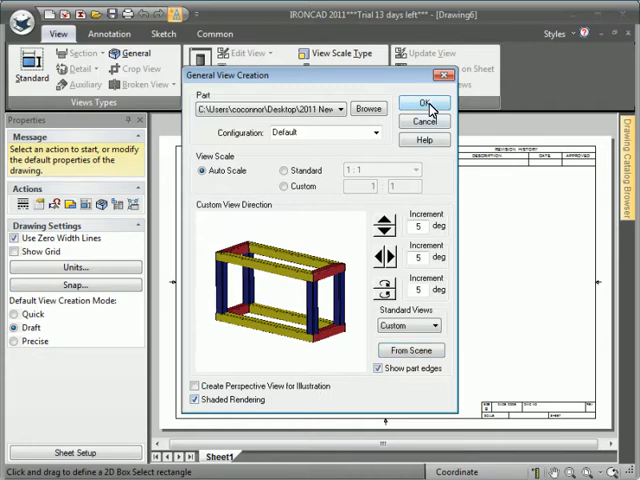
{"action": "left_click", "coordinate": [426, 103]}
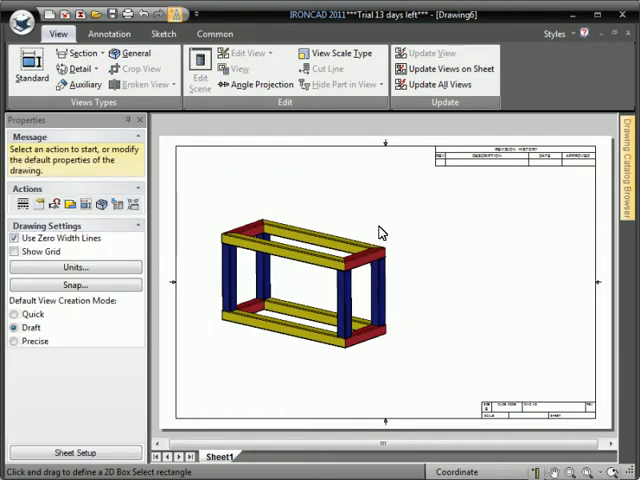
- Insert the Default BOM into the drawing
{"action": "left_click", "coordinate": [108, 33]}
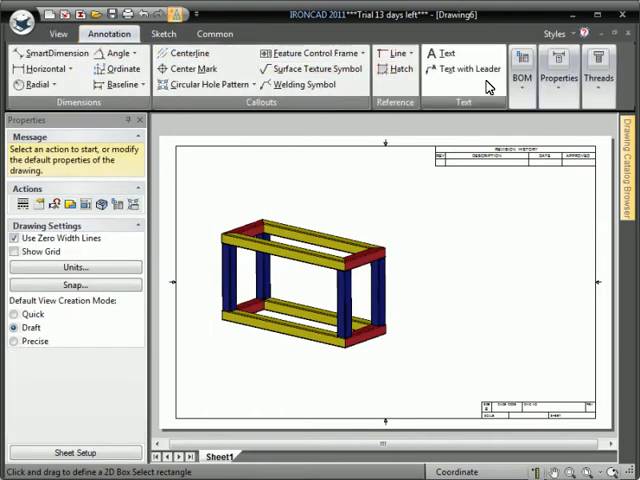
{"action": "left_click", "coordinate": [522, 65]}
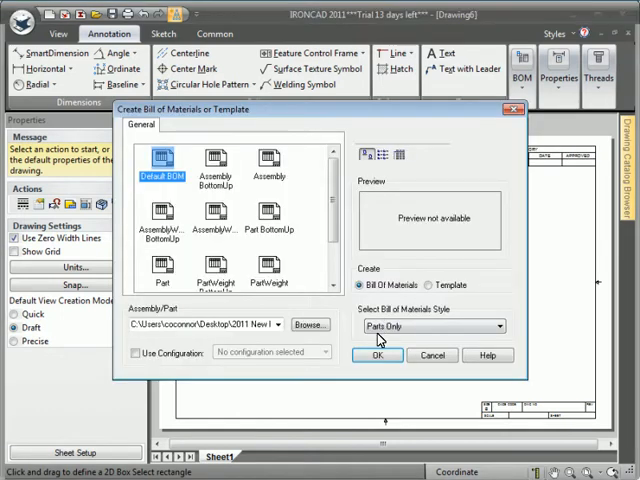
{"action": "left_click", "coordinate": [377, 355]}
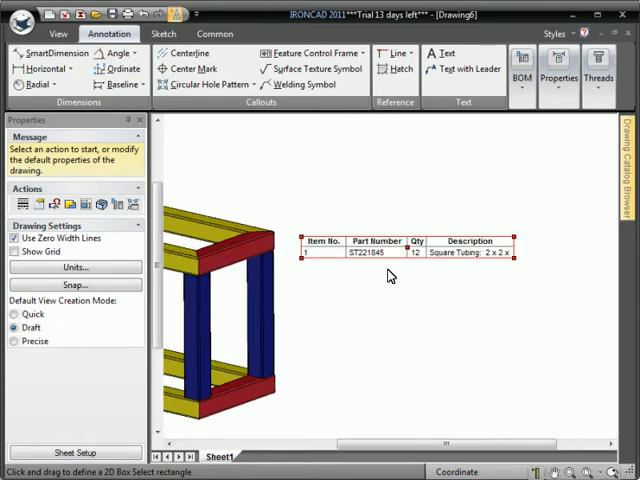
- Base the BOM rows on instances and open the table editor
{"action": "right_click", "coordinate": [390, 254]}
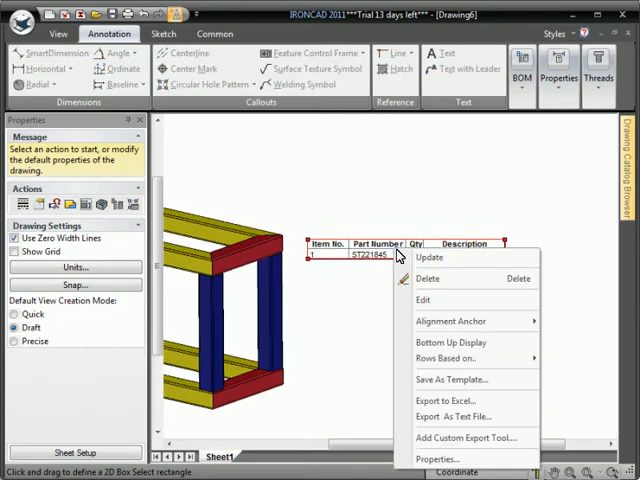
{"action": "mouse_move", "coordinate": [447, 358]}
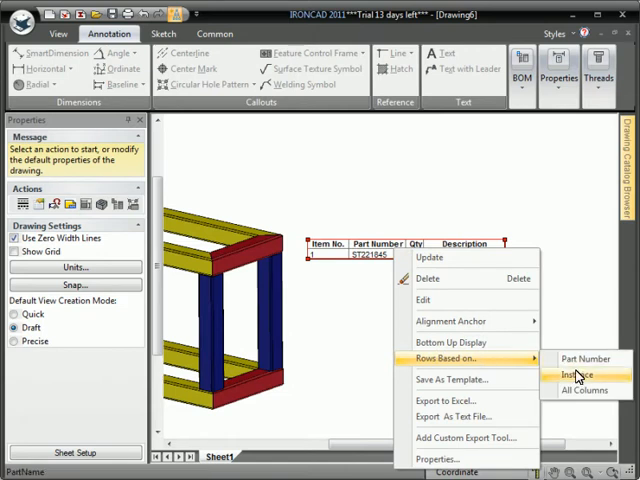
{"action": "left_click", "coordinate": [575, 374]}
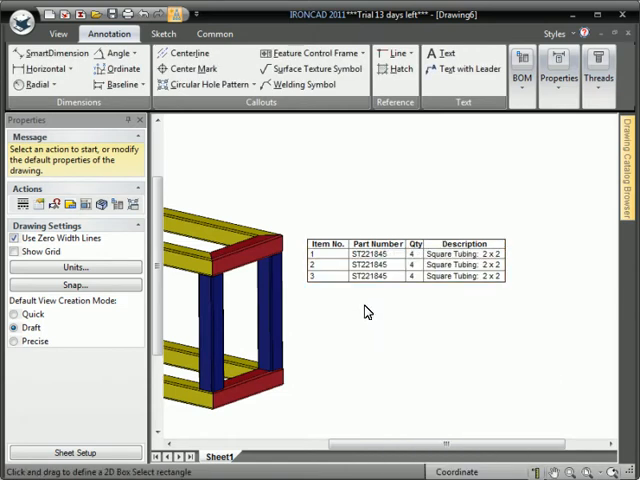
{"action": "right_click", "coordinate": [400, 260]}
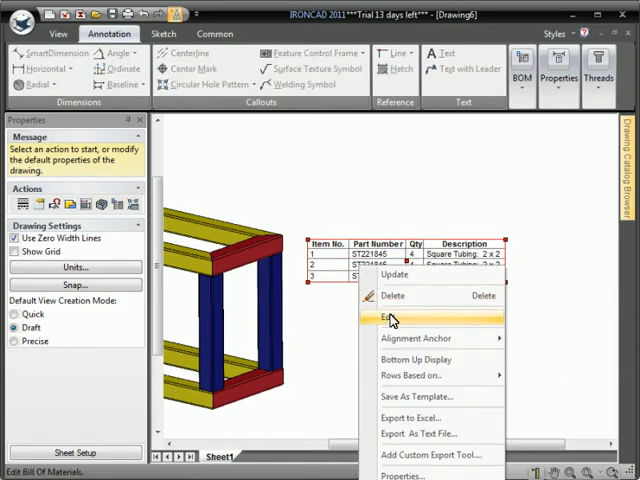
{"action": "left_click", "coordinate": [388, 318]}
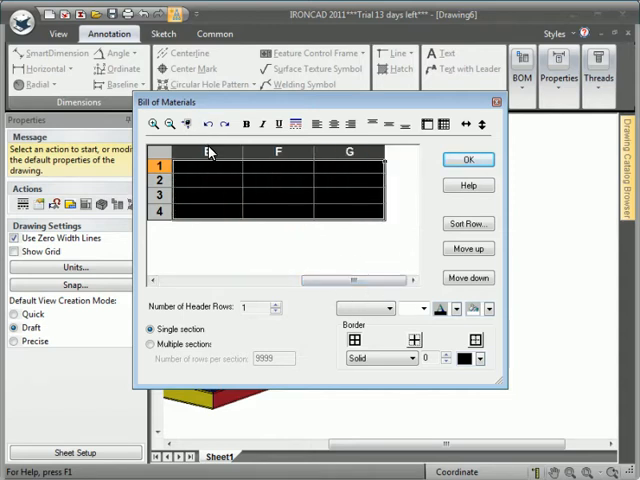
- Title column E 'Length' and map its values to the SizeboxHeight property
{"action": "left_click", "coordinate": [208, 152]}
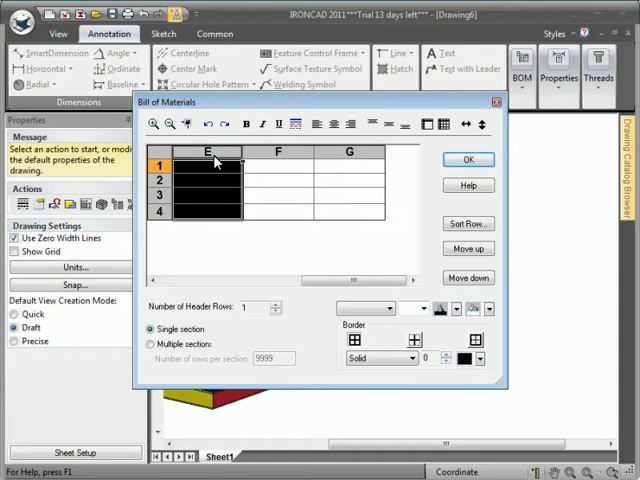
{"action": "double_click", "coordinate": [210, 152]}
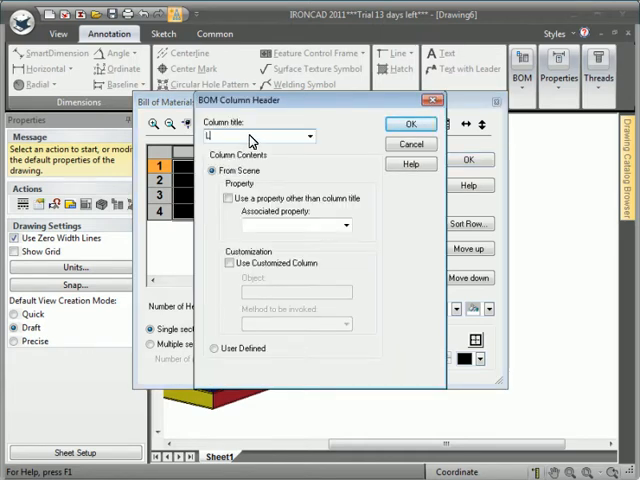
{"action": "type", "text": "Length"}
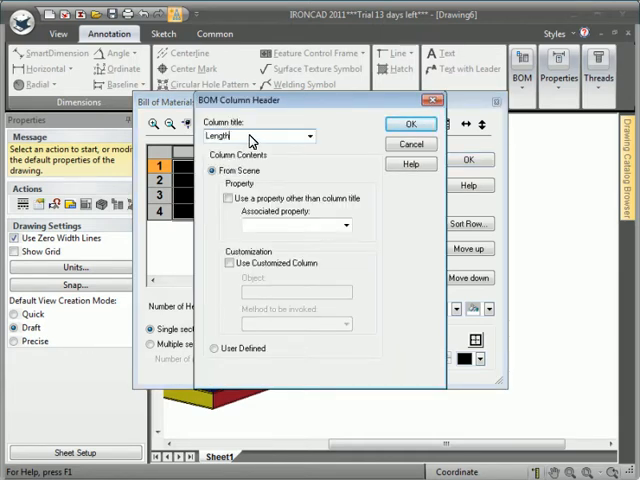
{"action": "left_click", "coordinate": [229, 198]}
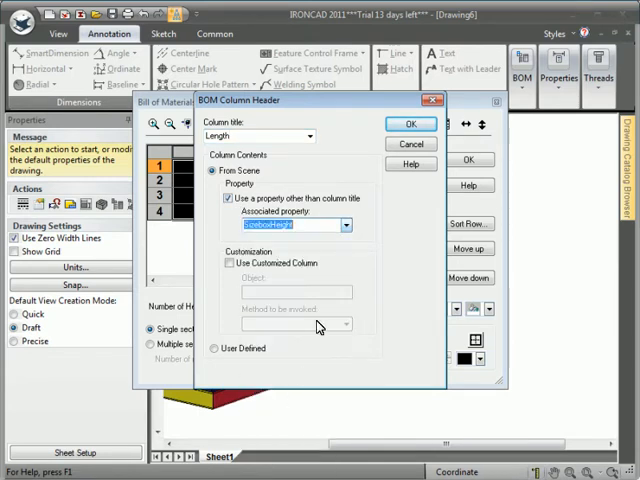
{"action": "left_click", "coordinate": [410, 123]}
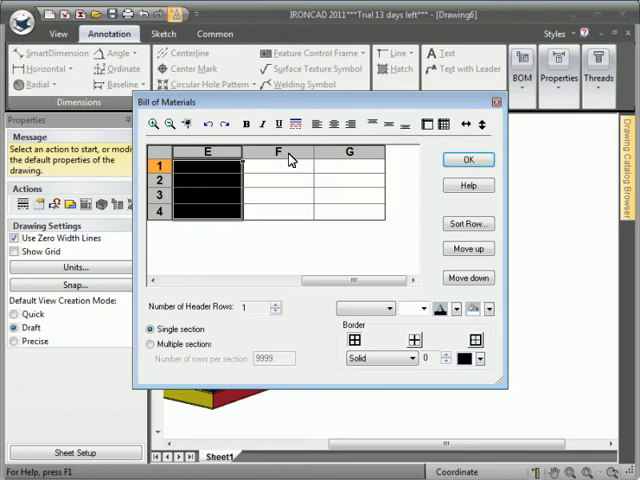
- Title column F 'Angle #1' and link it to the StartTaper property
{"action": "double_click", "coordinate": [276, 152]}
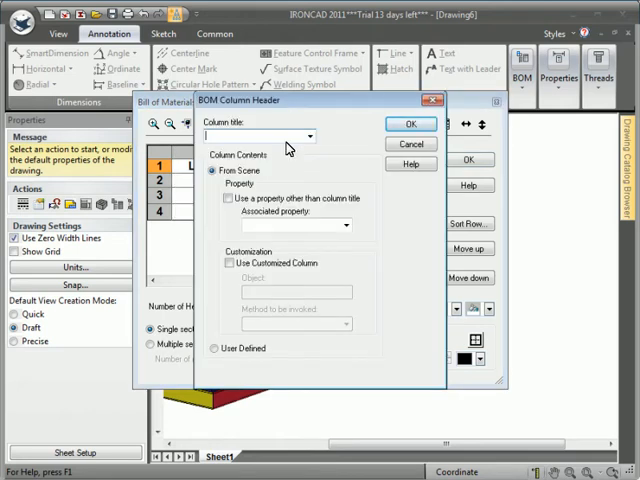
{"action": "type", "text": "Angle t"}
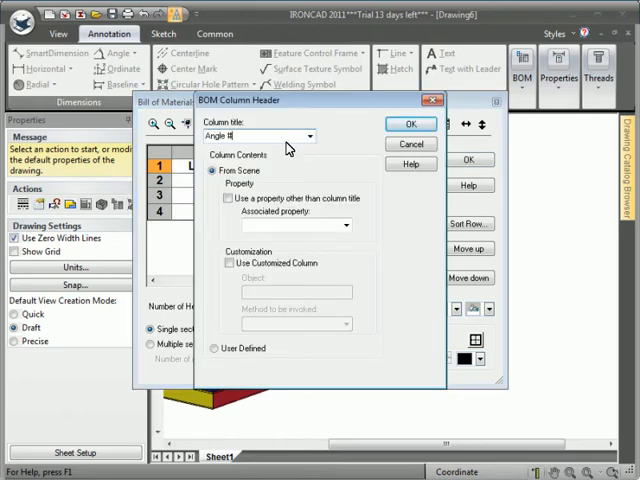
{"action": "left_click", "coordinate": [229, 198]}
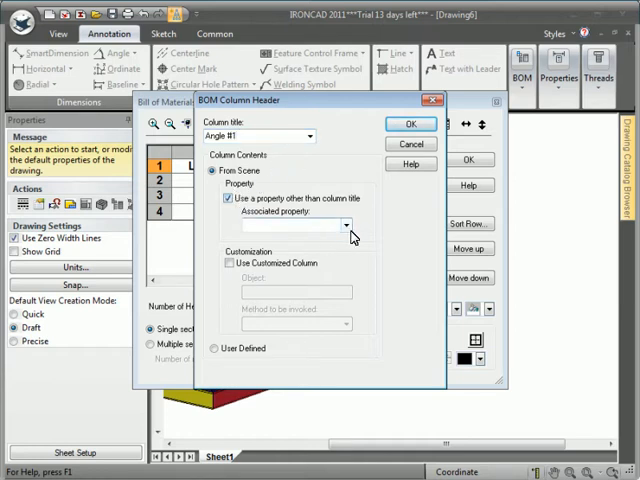
{"action": "left_click", "coordinate": [346, 225]}
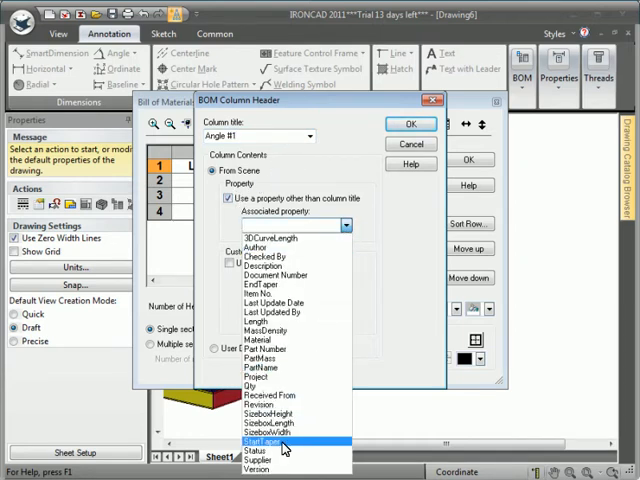
{"action": "left_click", "coordinate": [280, 440]}
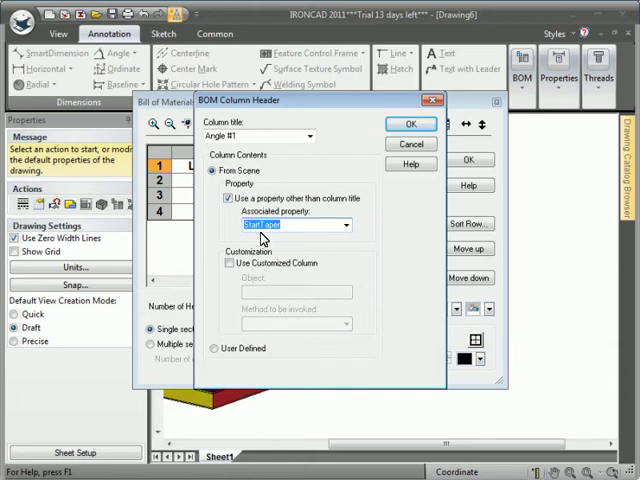
{"action": "left_click", "coordinate": [410, 123]}
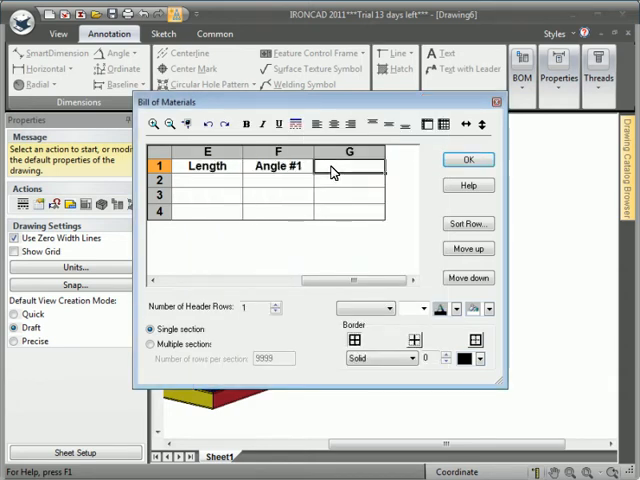
- Set column G as 'Angle #2' linked to the EndTaper property
{"action": "double_click", "coordinate": [349, 152]}
{"action": "type", "text": "Angle #"}
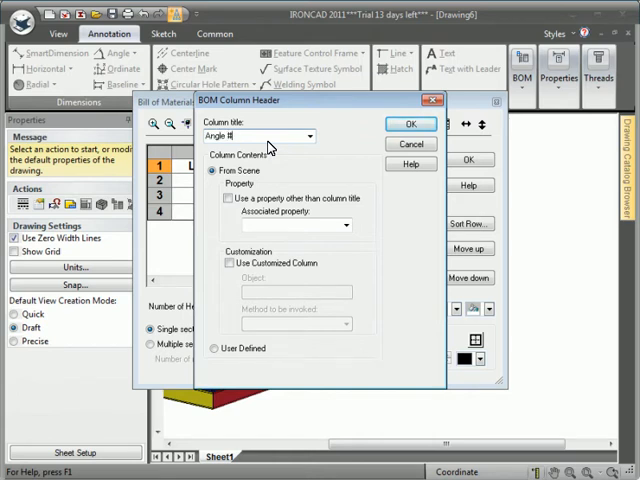
{"action": "left_click", "coordinate": [229, 198]}
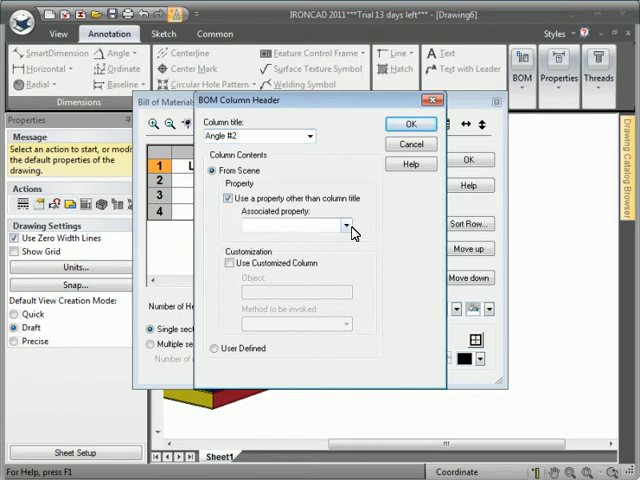
{"action": "left_click", "coordinate": [345, 224]}
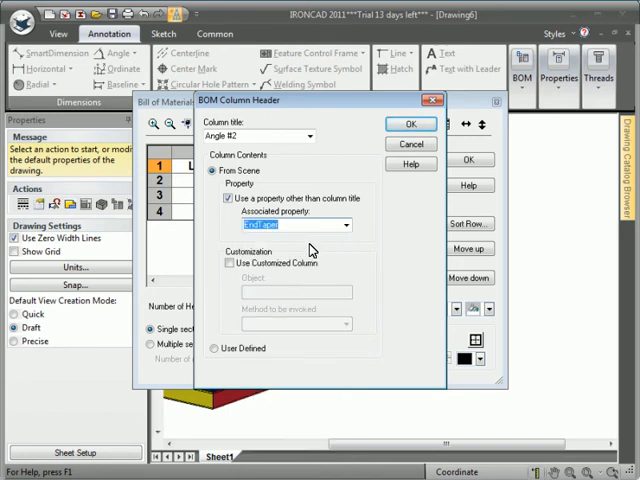
{"action": "left_click", "coordinate": [410, 123]}
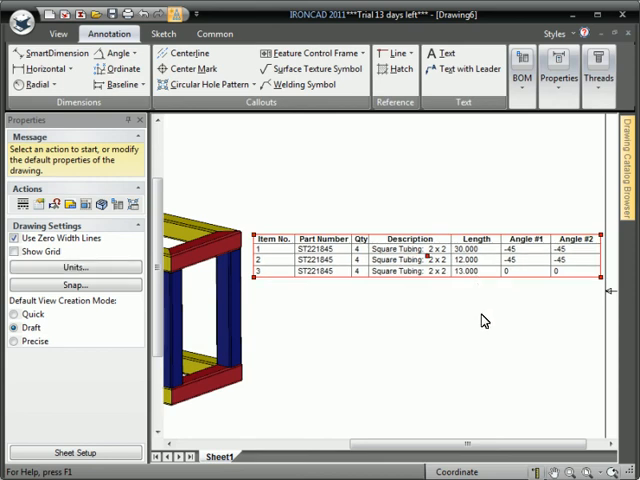
- Choose Item Bubble from the BOM dropdown to tag the top tube
{"action": "left_click", "coordinate": [521, 60]}
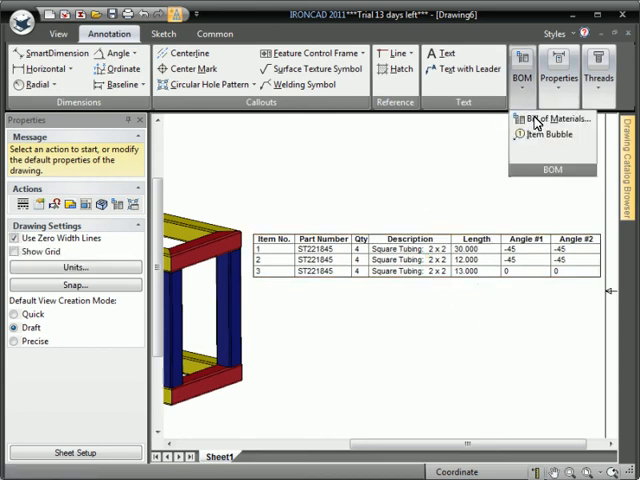
{"action": "left_click", "coordinate": [550, 134]}
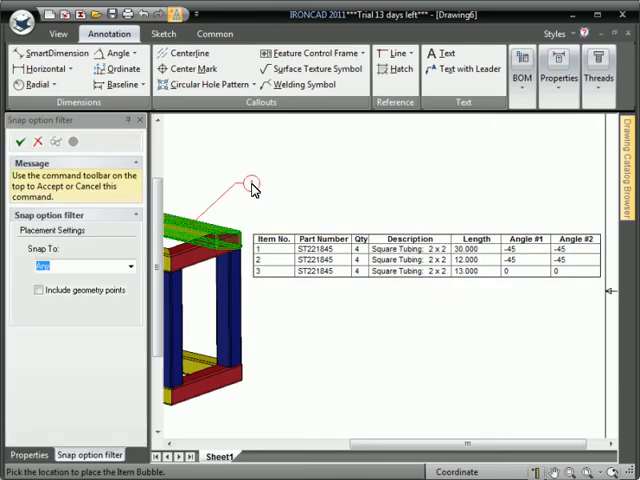